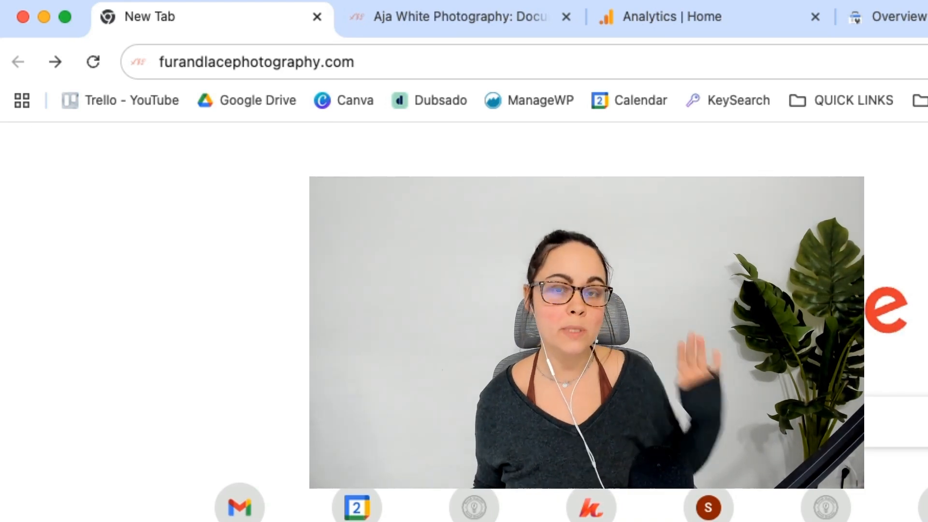
Replace the old address in the address bar and load ajawhitephoto.com.
left_click(254, 62)
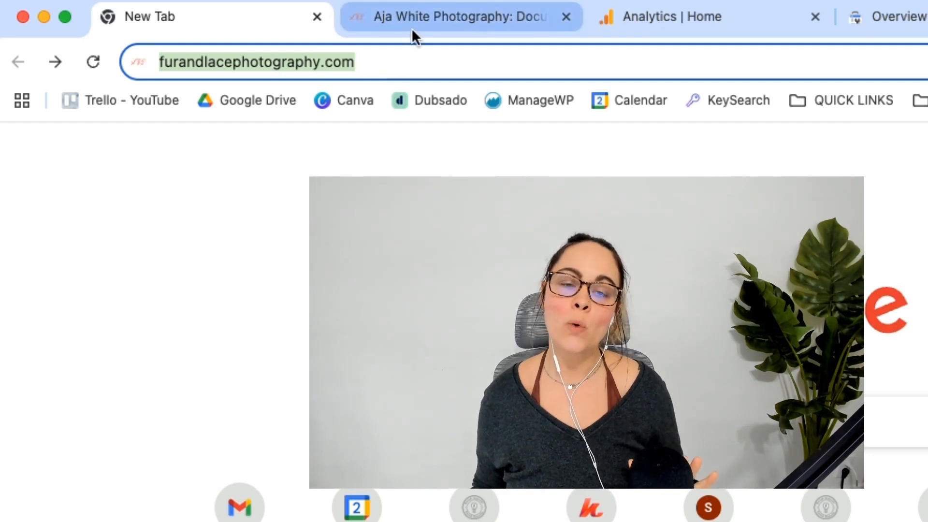
left_click(456, 17)
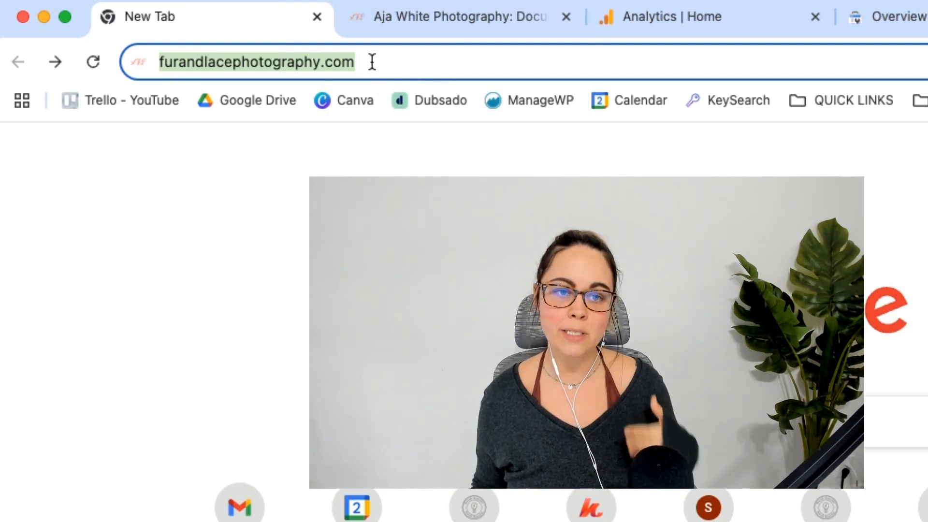
left_click(430, 62)
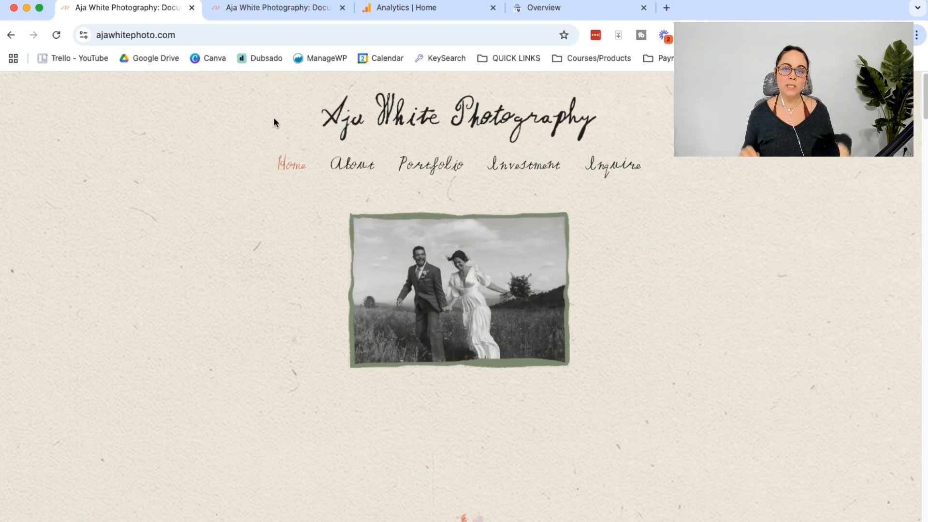
Switch to the Analytics Home tab for the Aja White Photography Website property.
left_click(427, 8)
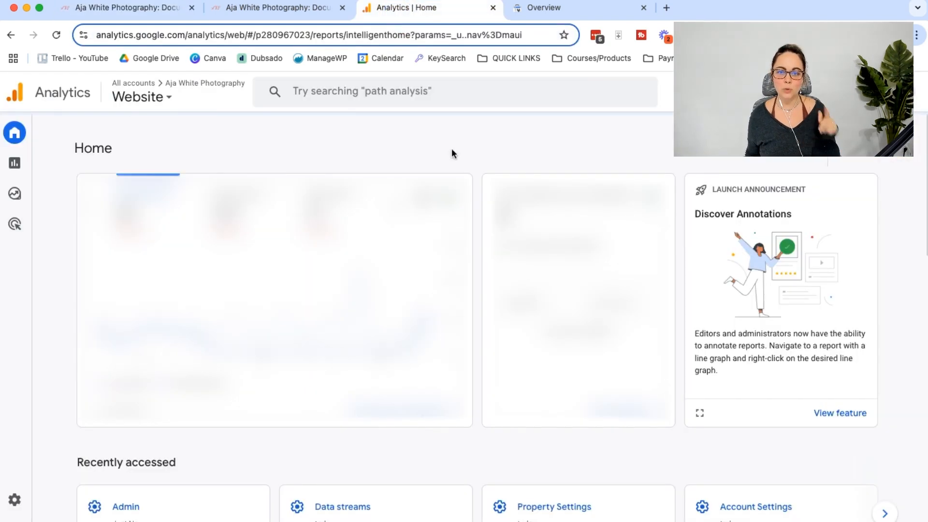
mouse_move(490, 148)
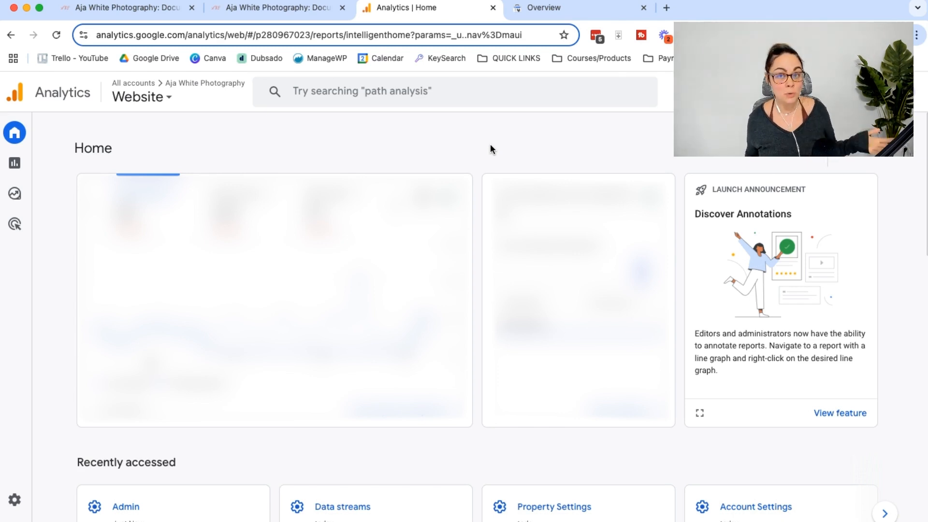
mouse_move(298, 153)
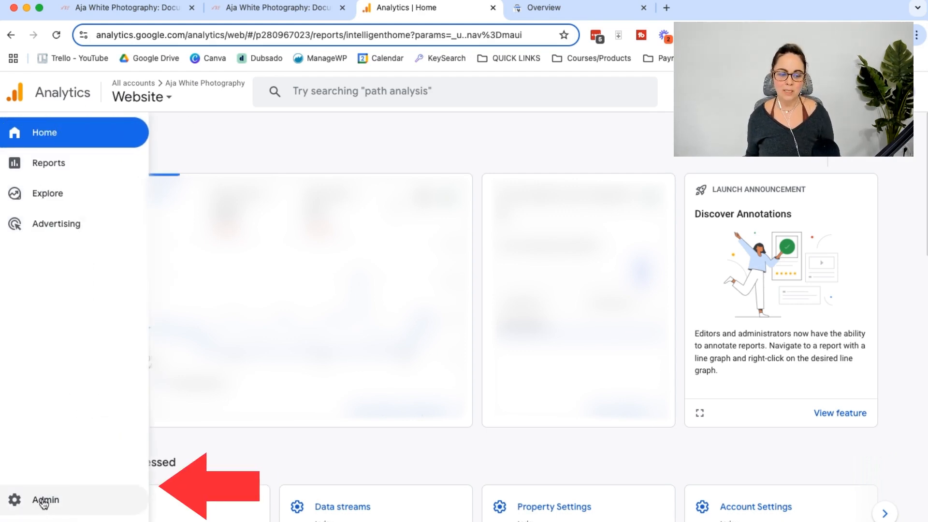
Review Account details in Admin, keeping the Aja White Photography account selected in the picker.
left_click(45, 500)
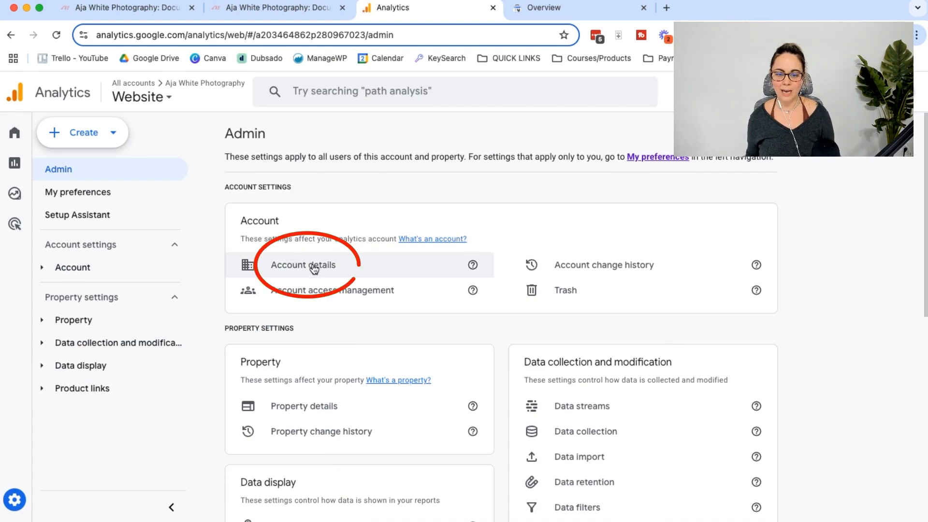
left_click(303, 265)
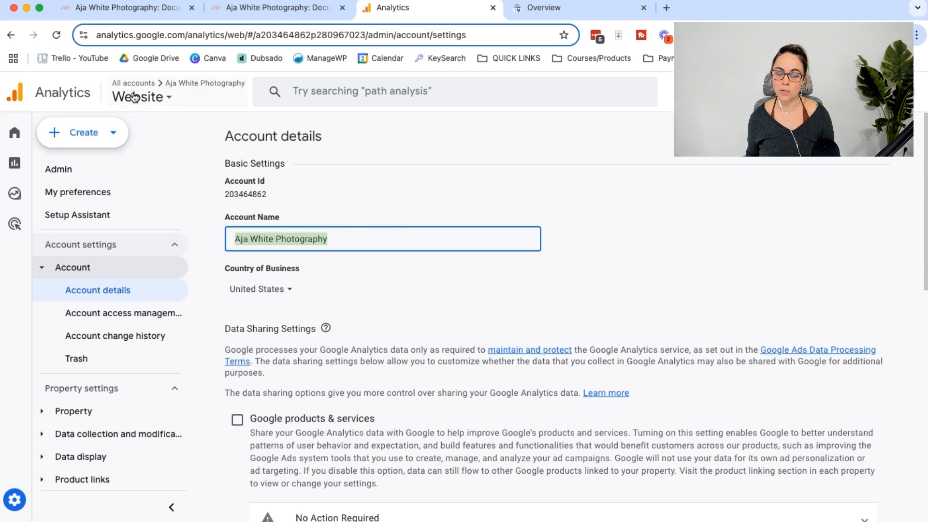
left_click(139, 97)
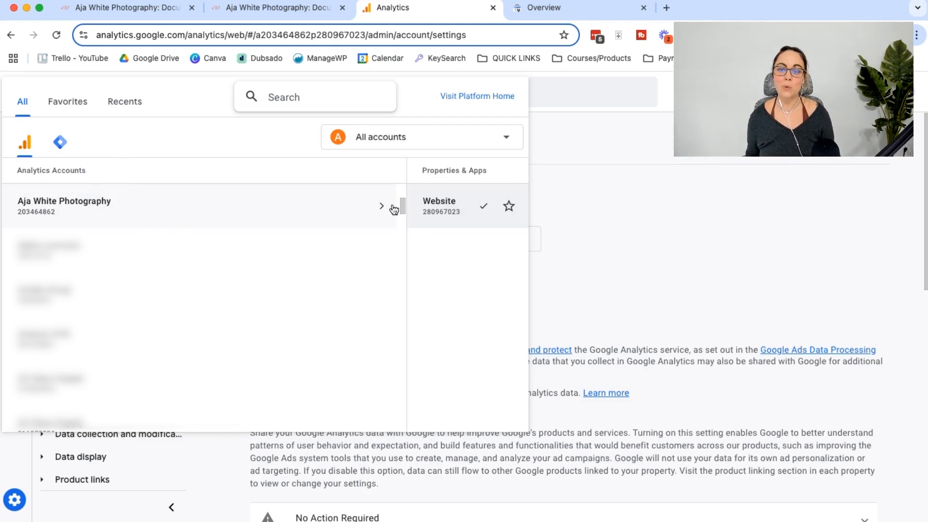
left_click(438, 205)
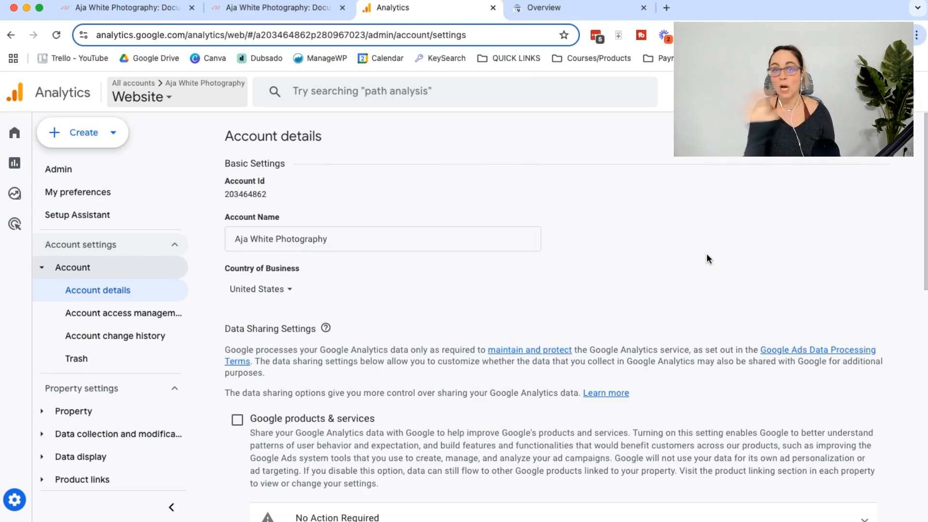
Check the Account Name field and return to the Admin settings overview.
left_click(382, 238)
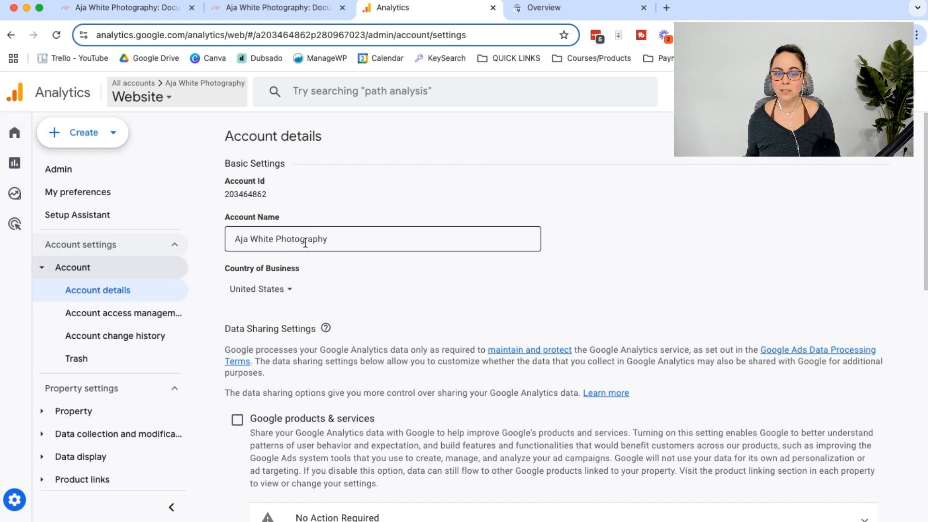
left_click(351, 239)
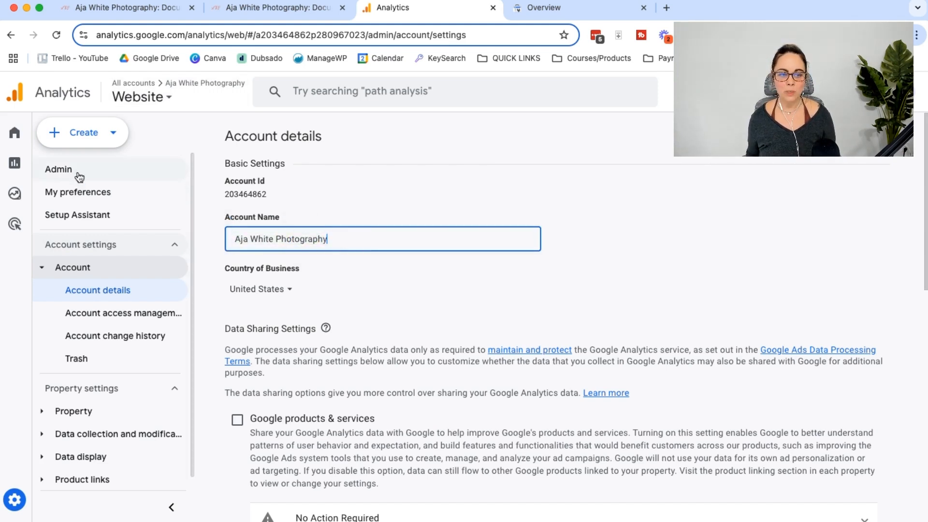
left_click(58, 170)
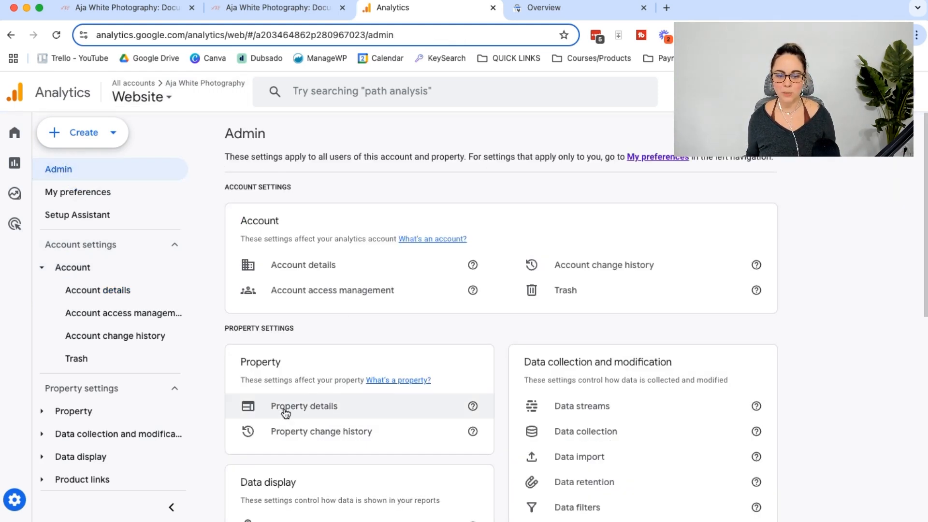
left_click(304, 406)
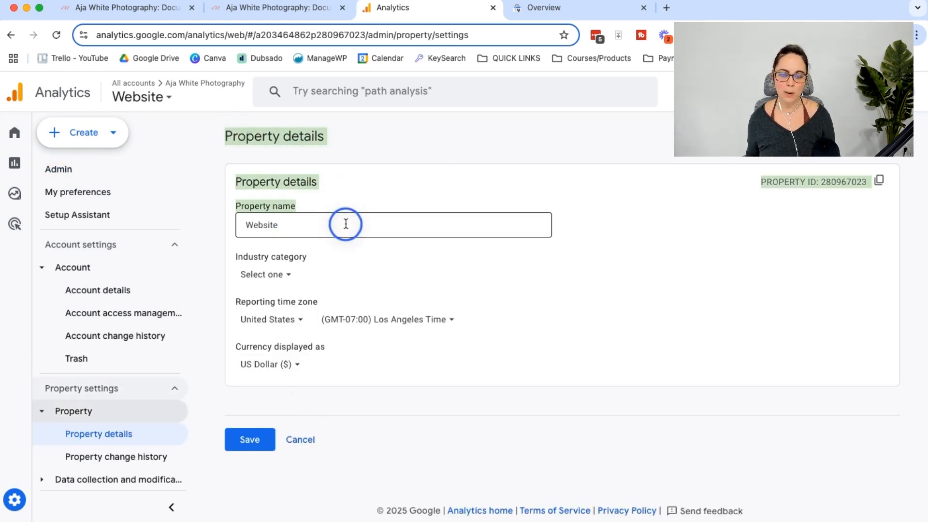
double_click(260, 224)
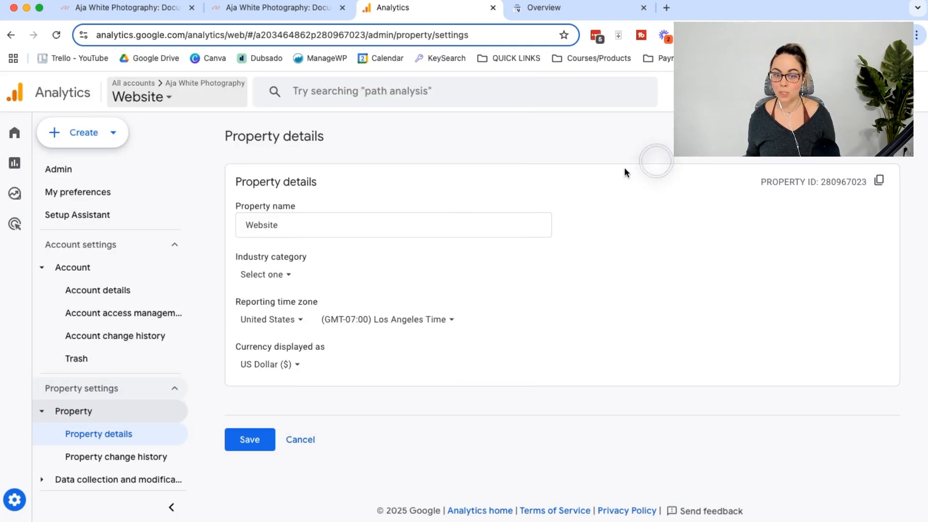
mouse_move(123, 184)
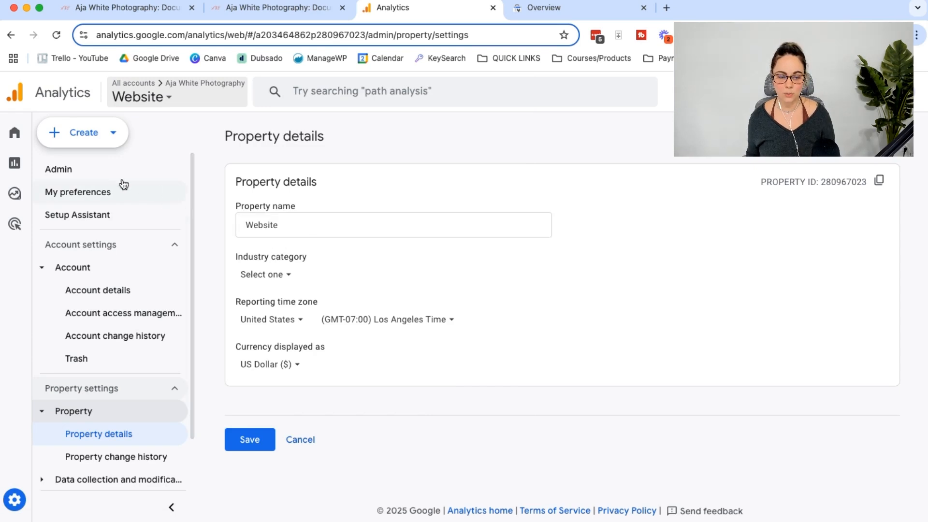
mouse_move(58, 169)
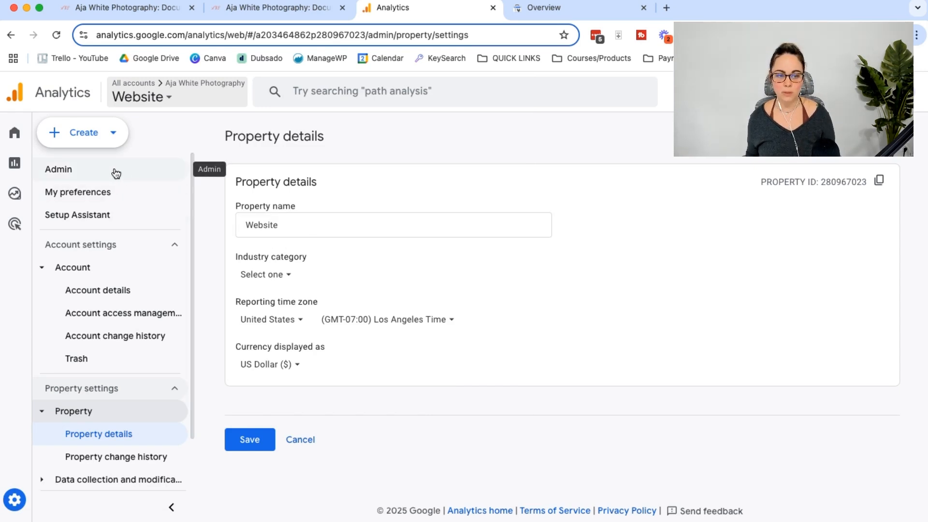
left_click(58, 170)
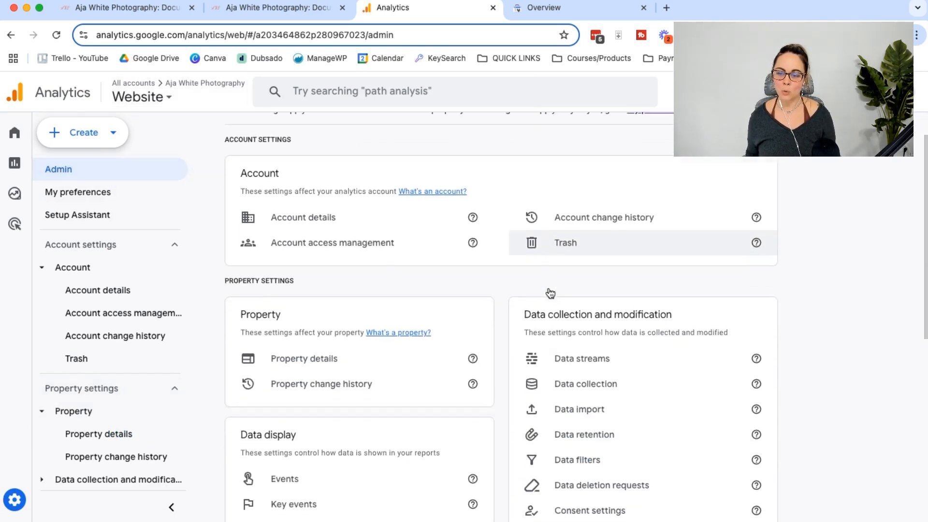
left_click(581, 357)
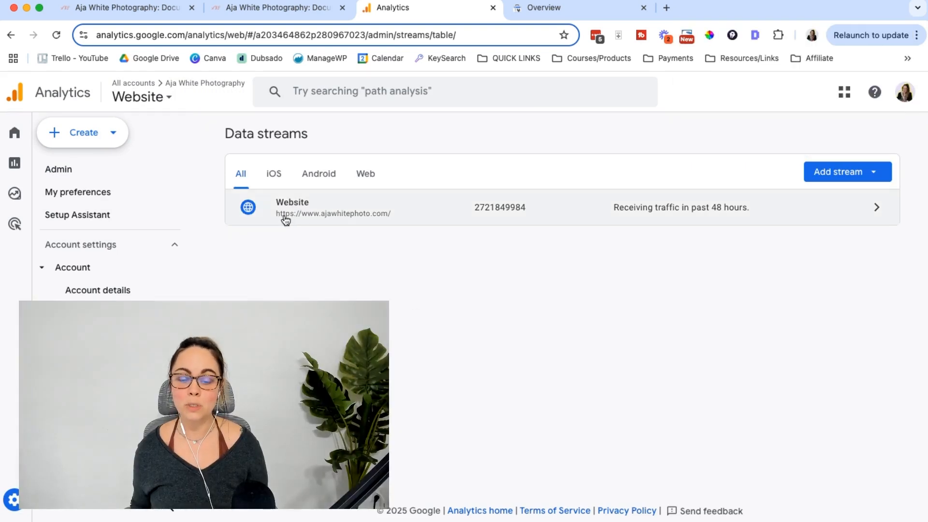
mouse_move(331, 223)
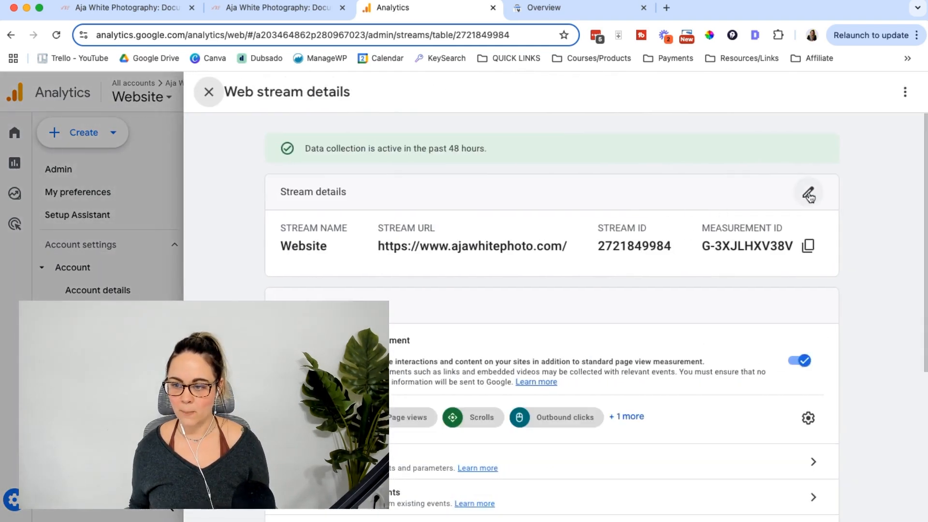
left_click(808, 191)
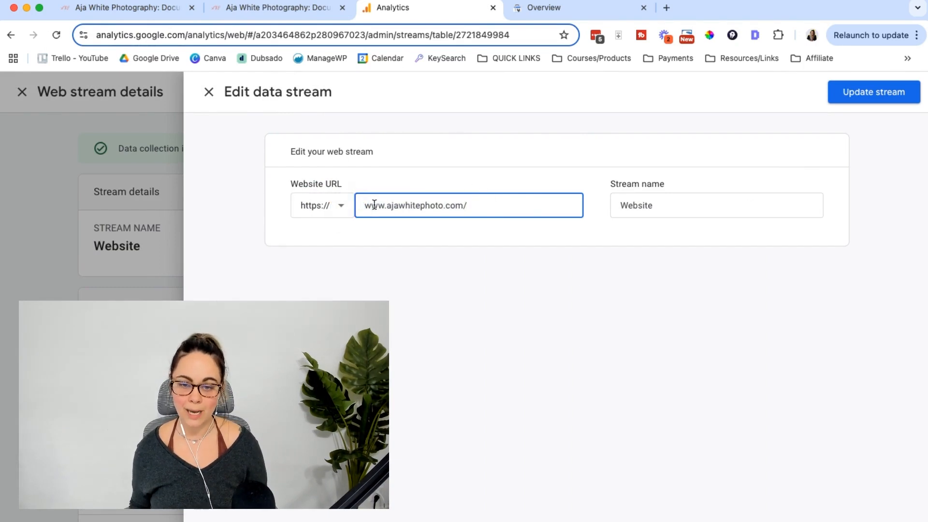
left_click(321, 205)
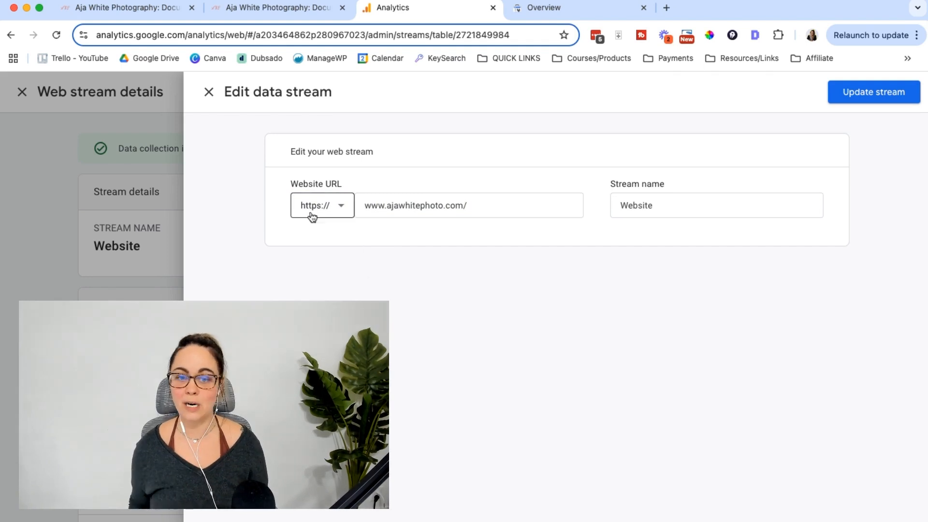
mouse_move(555, 161)
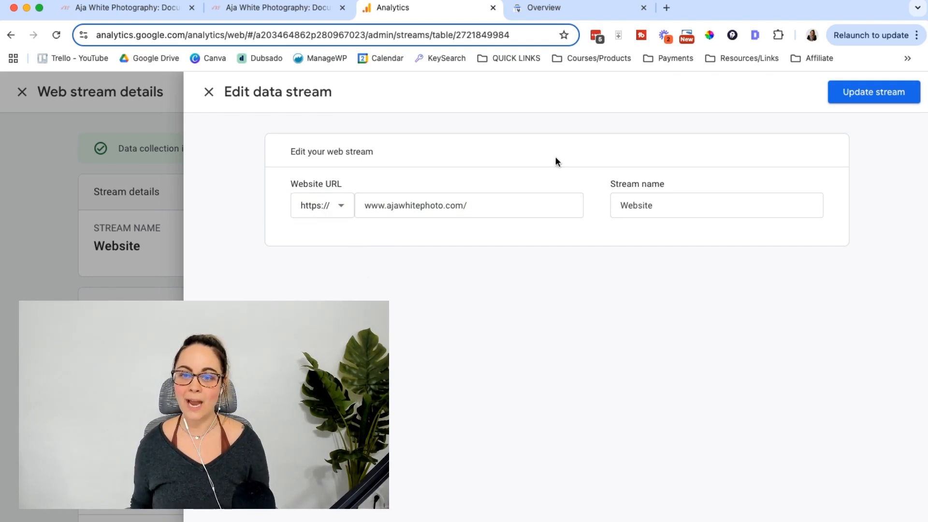
left_click(873, 92)
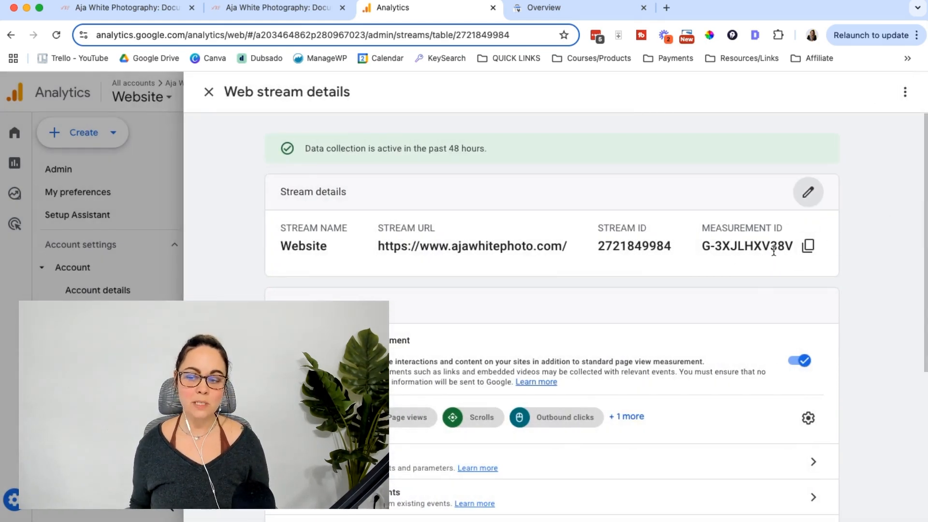
mouse_move(878, 289)
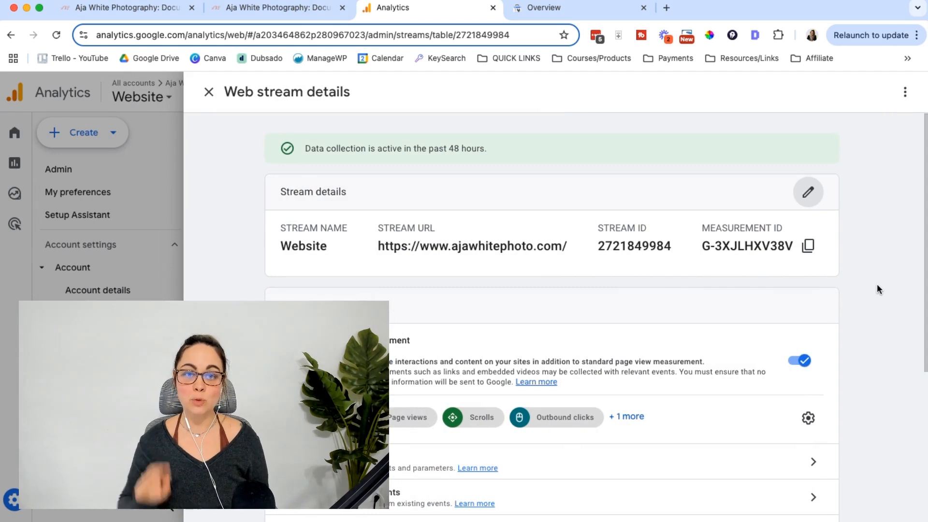
mouse_move(868, 241)
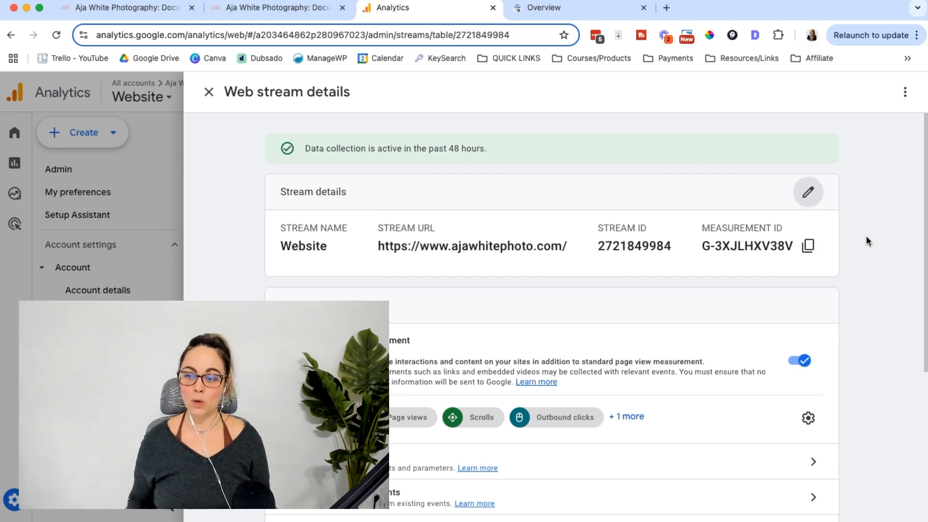
View the Website stream's tag instructions showing Squarespace and tag ID G-3XJLHXV38V.
scroll("down", 3)
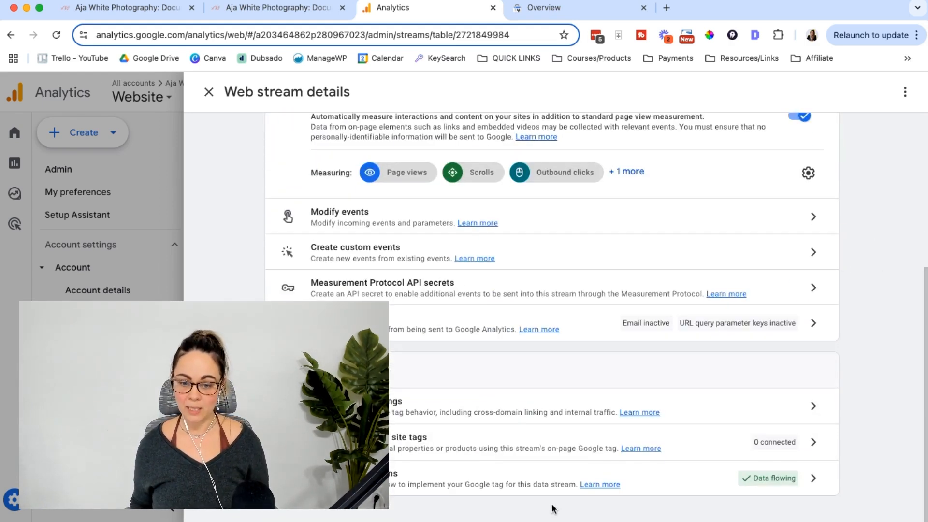
mouse_move(432, 494)
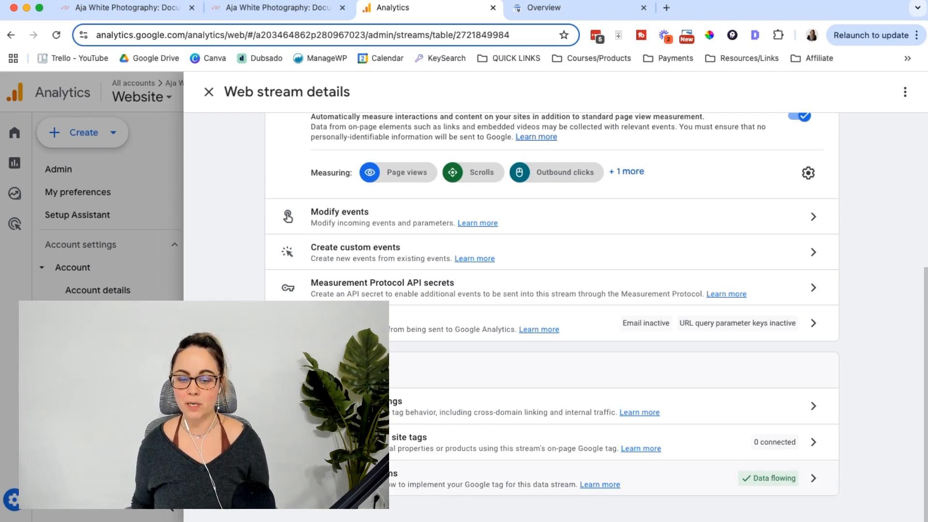
left_click(770, 477)
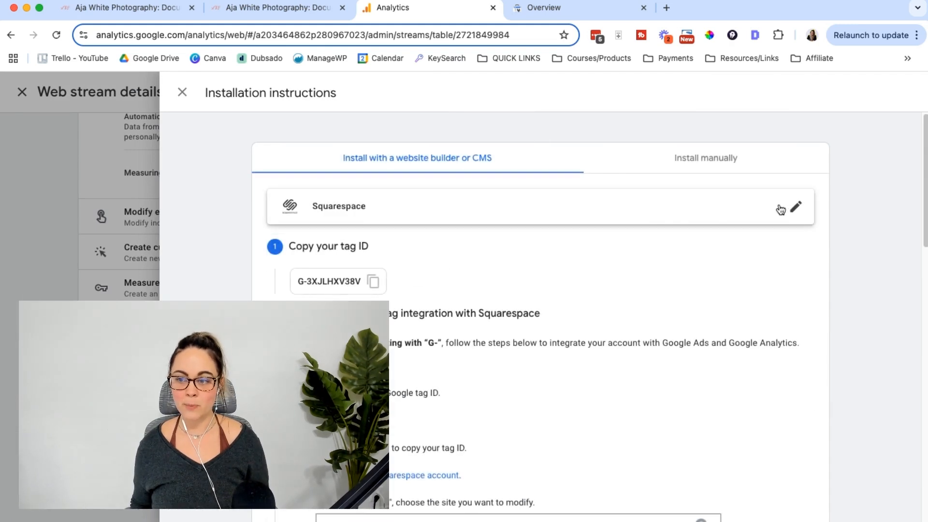
Read the Squarespace installation steps through the website test, then move to Search Console.
left_click(792, 209)
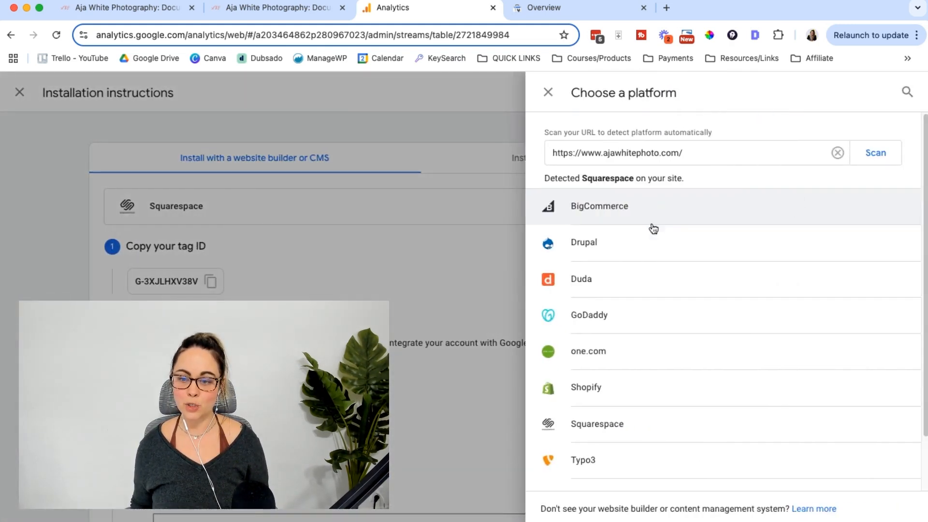
mouse_move(591, 432)
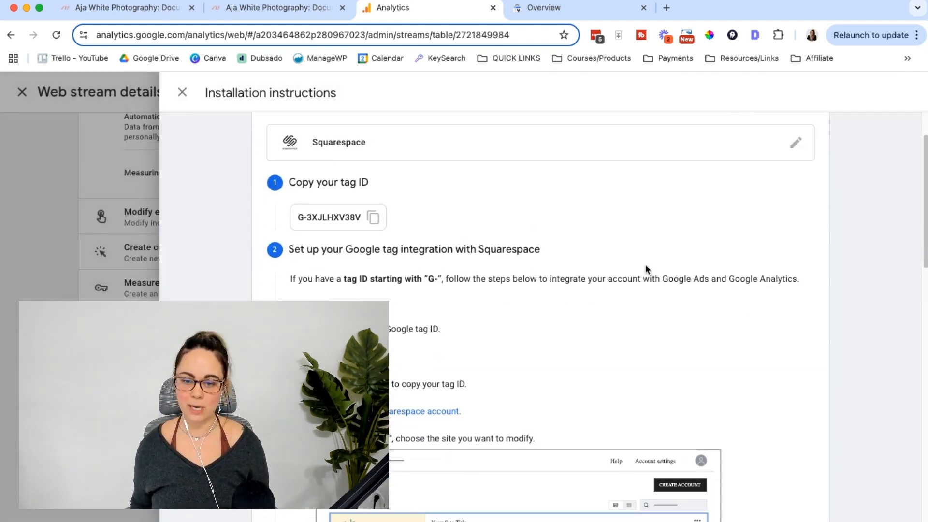
scroll("down", 3)
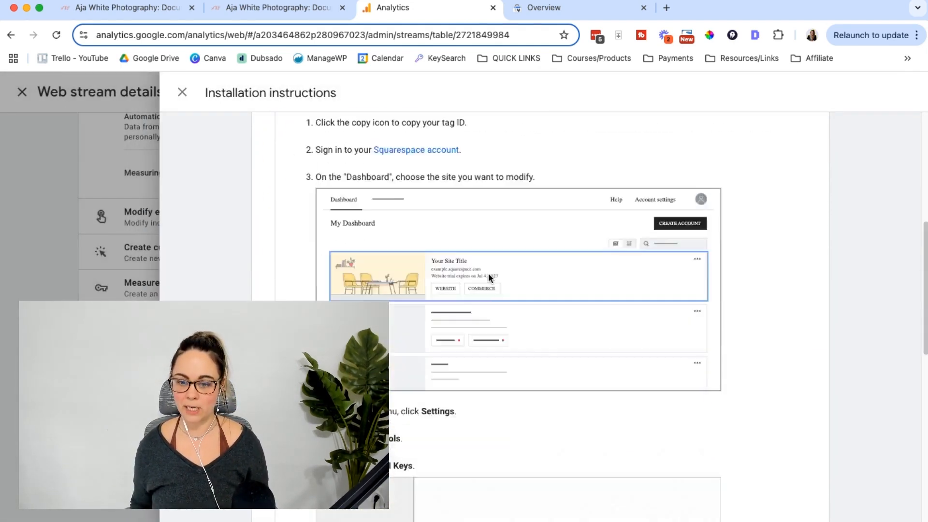
scroll("down", 3)
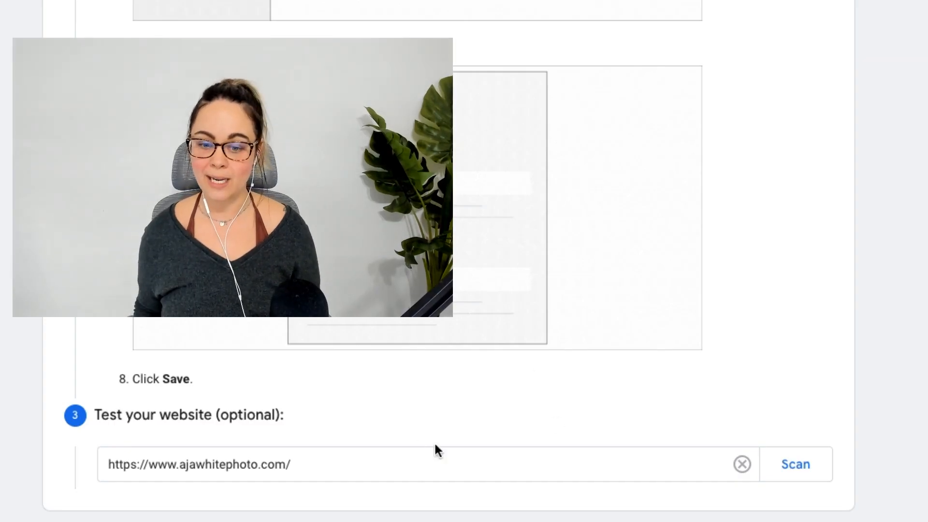
mouse_move(98, 423)
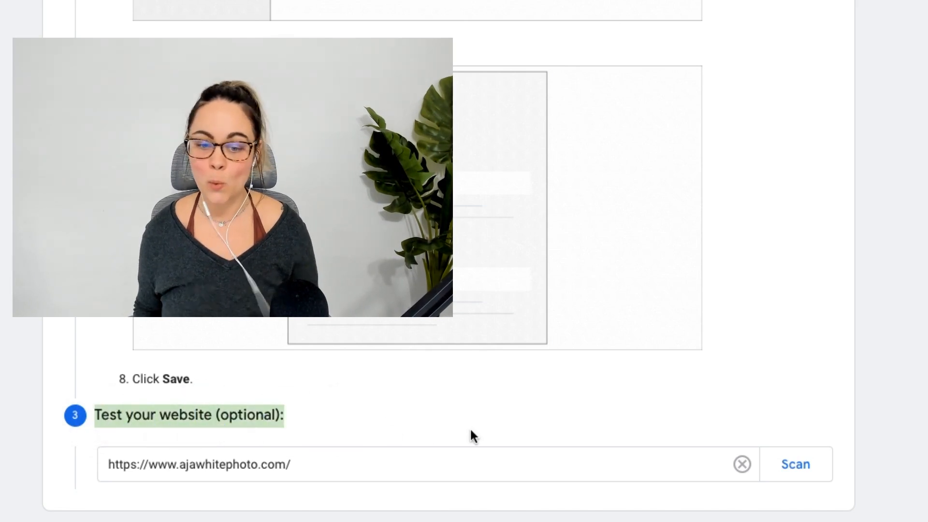
mouse_move(341, 422)
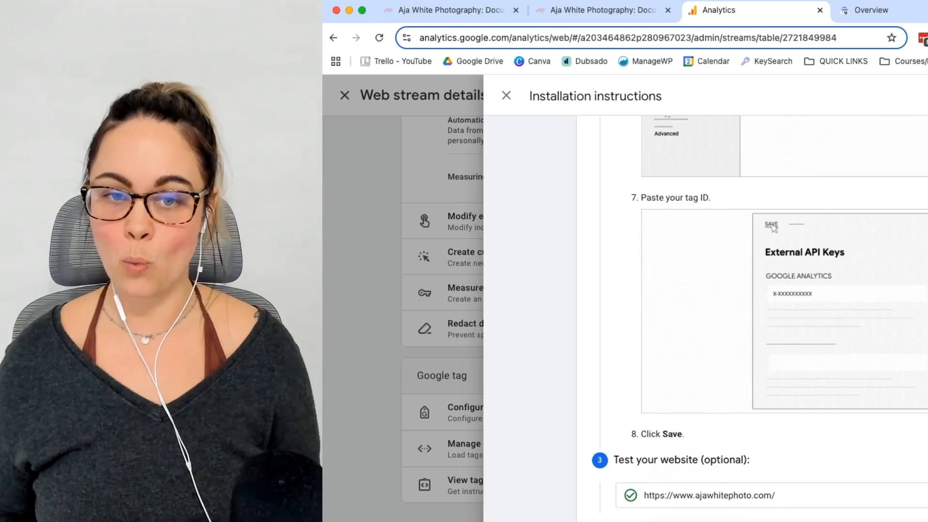
left_click(506, 96)
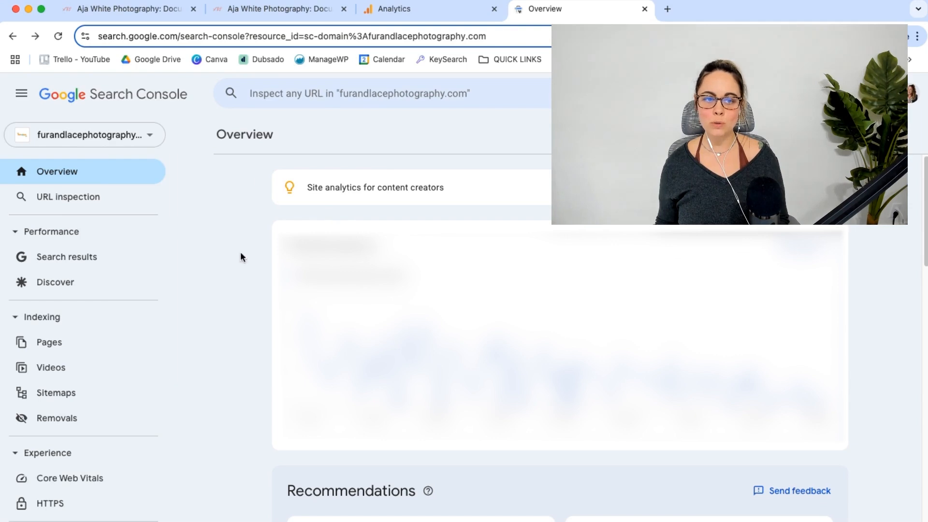
Reselect furandlacephotography.com in the property picker, then start Add property.
left_click(85, 135)
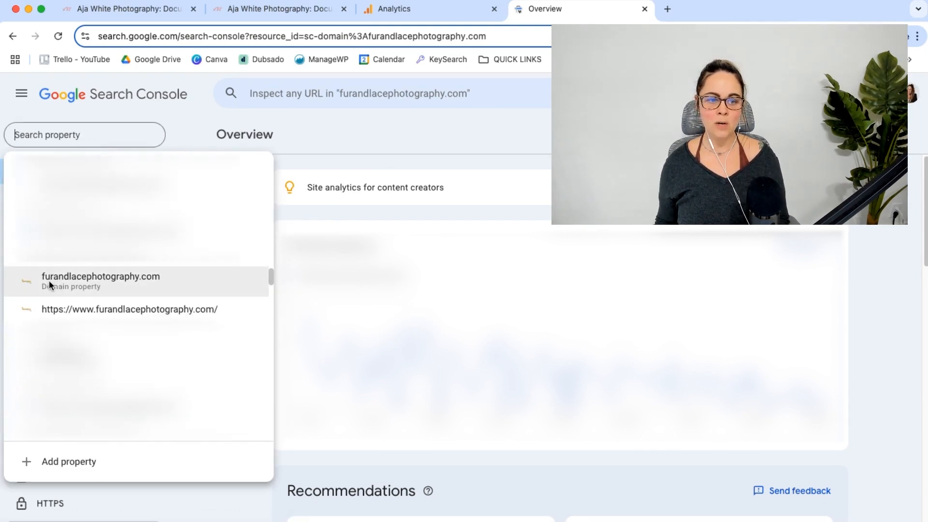
mouse_move(153, 282)
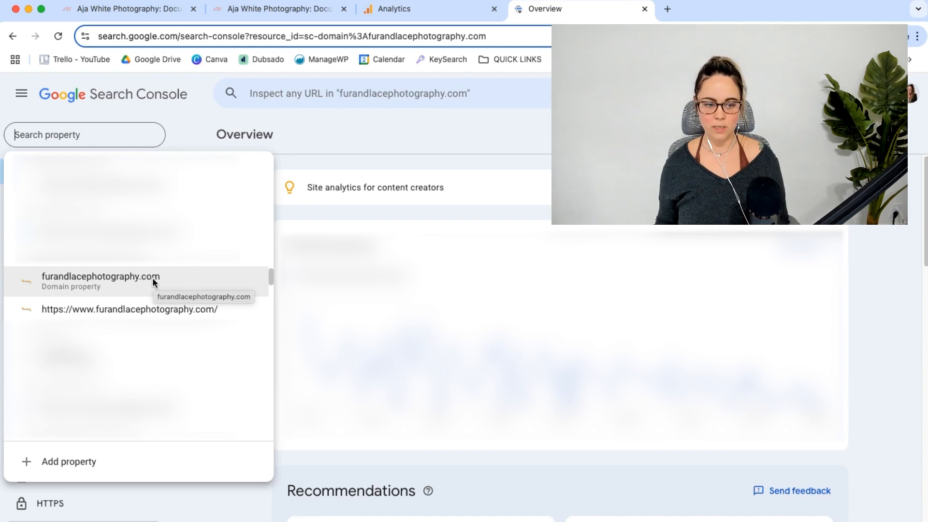
left_click(101, 282)
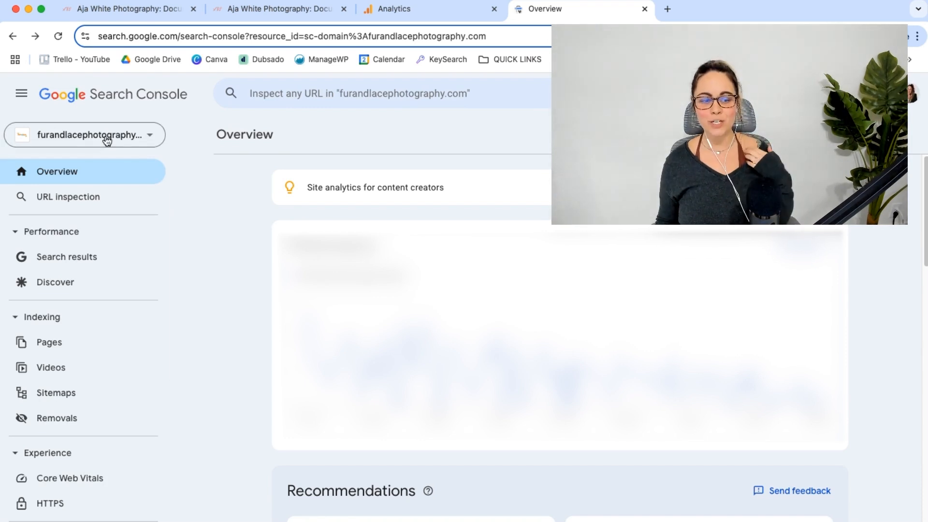
left_click(85, 134)
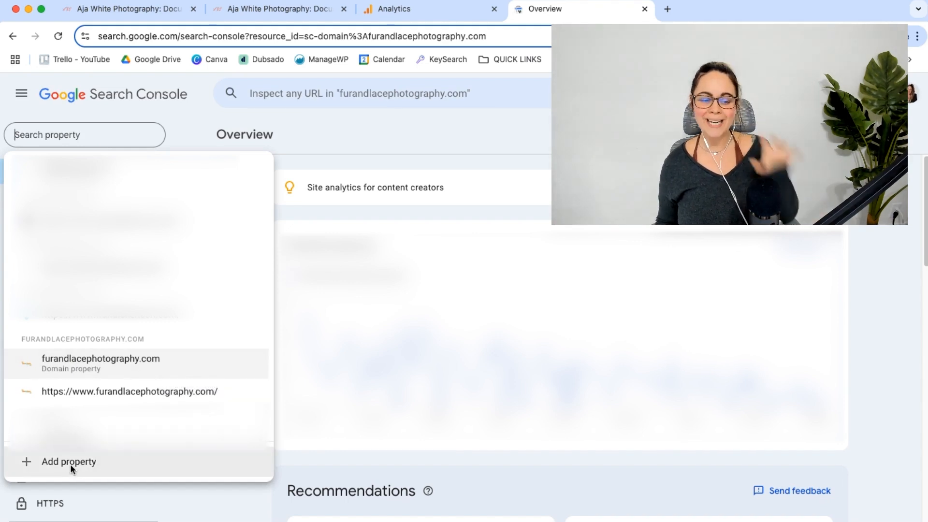
left_click(68, 462)
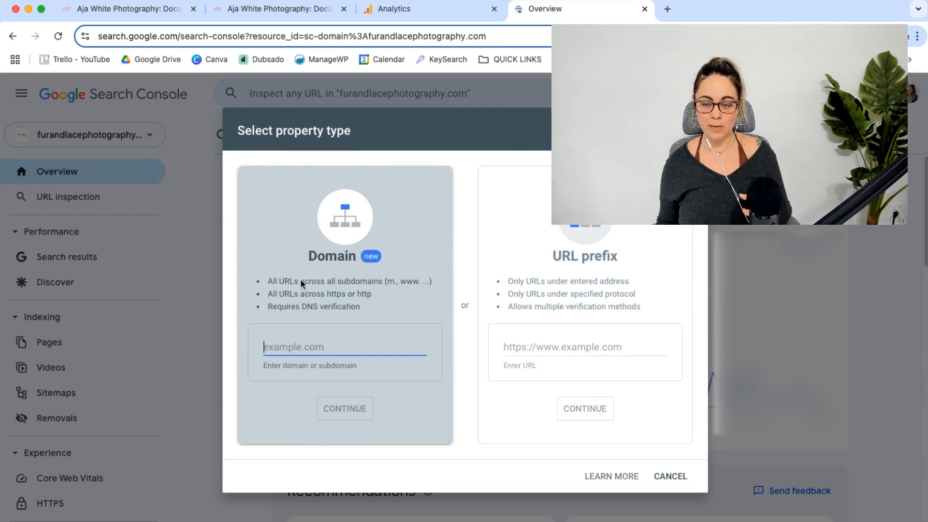
Compare the Domain and URL prefix property types in the chooser.
left_click(584, 347)
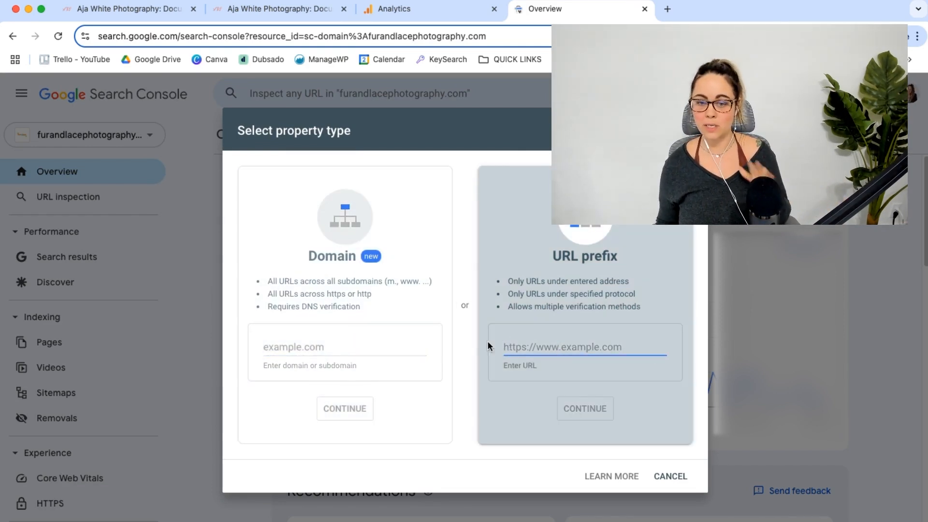
left_click(344, 347)
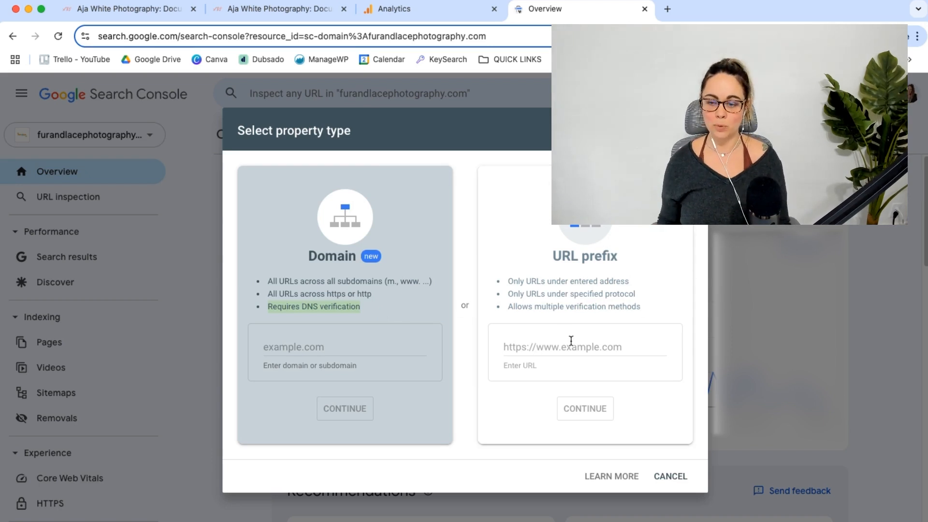
left_click(563, 347)
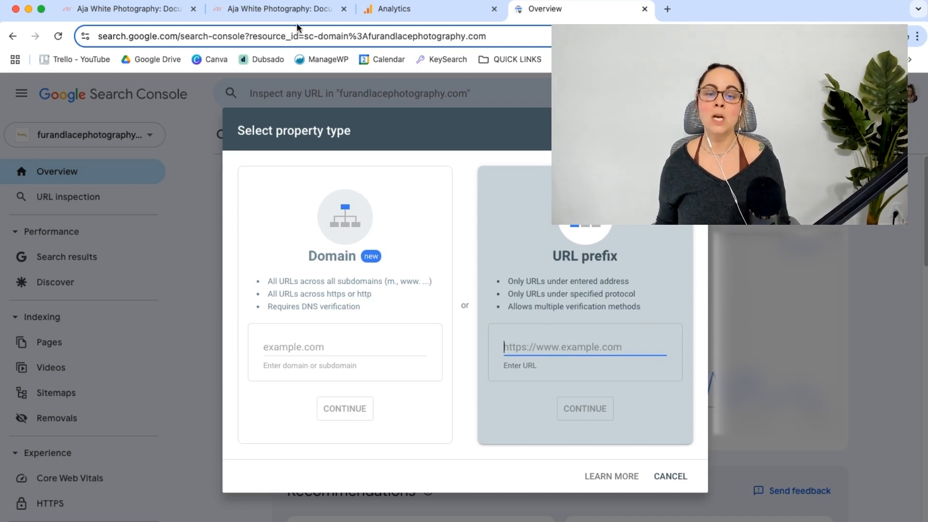
left_click(278, 9)
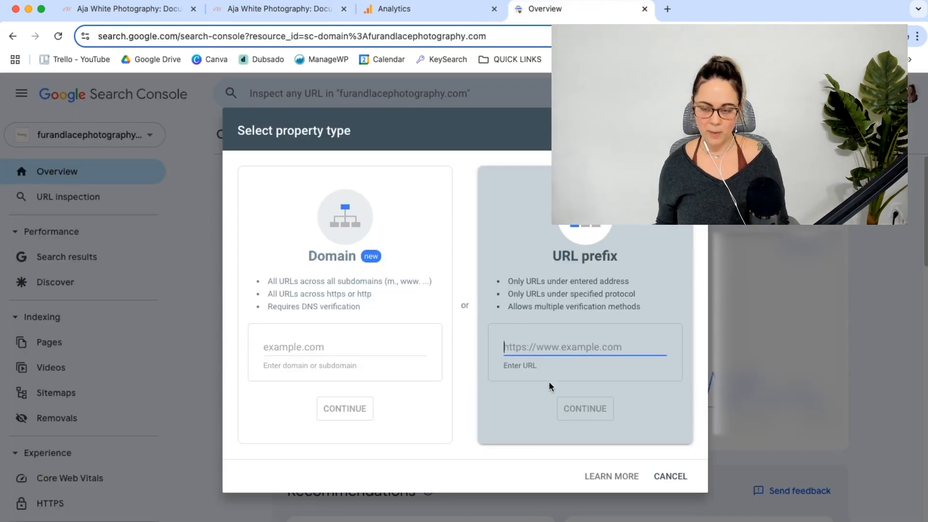
type("https://www.ajawhitephoto.com/")
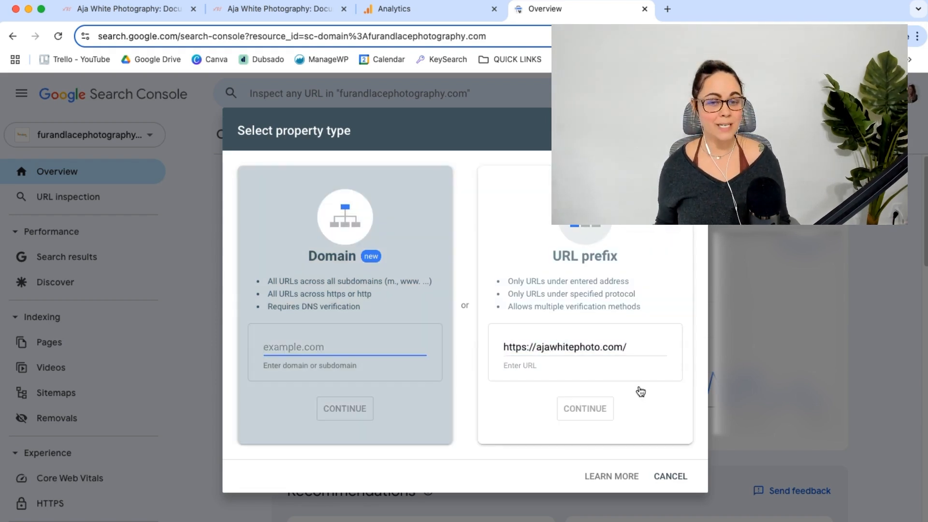
left_click(670, 476)
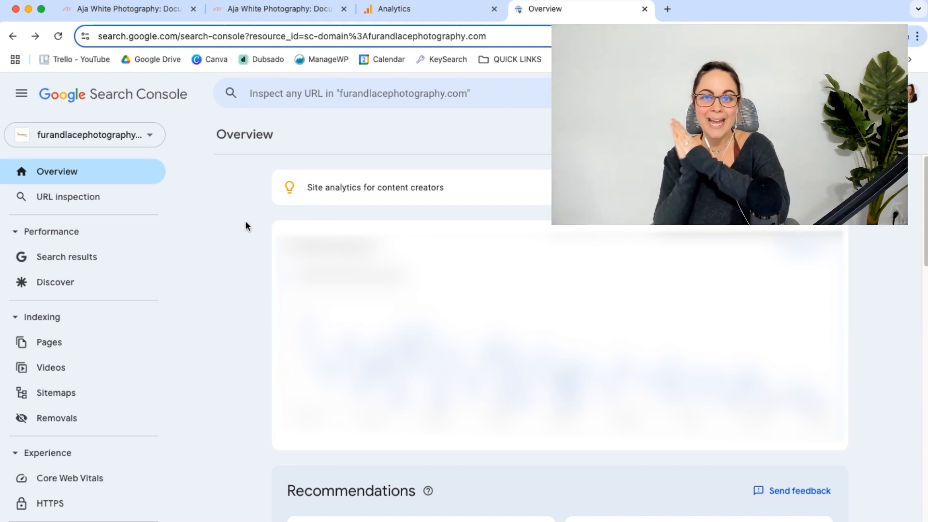
mouse_move(190, 255)
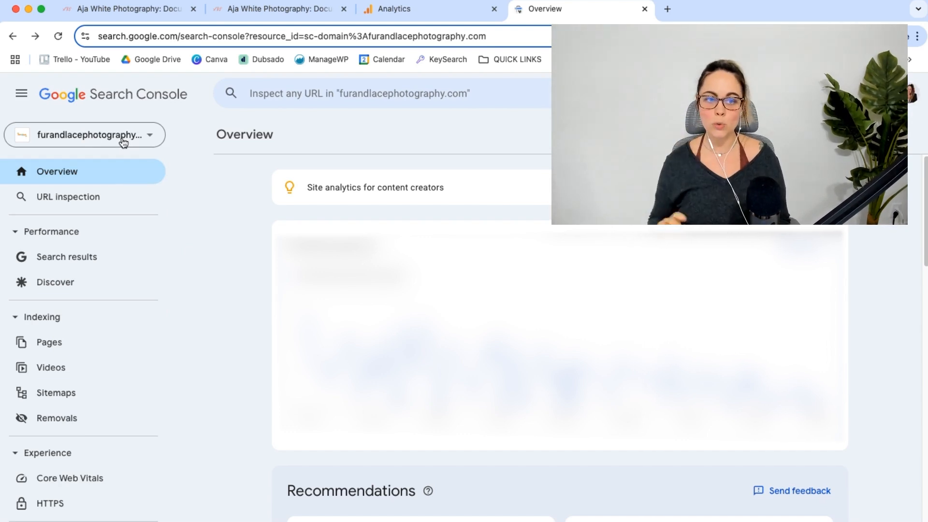
Reach the Change of address tool from the furandlacephotography.com Settings.
scroll("down", 3)
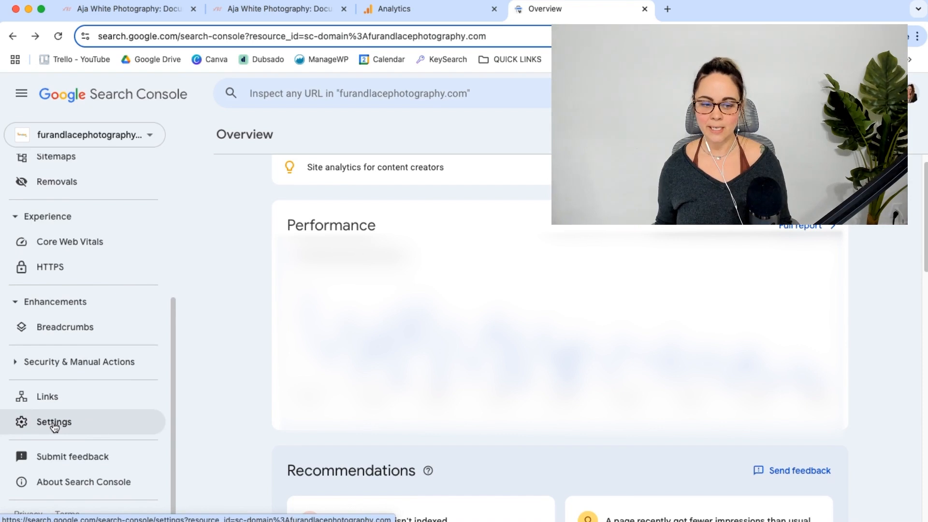
left_click(54, 422)
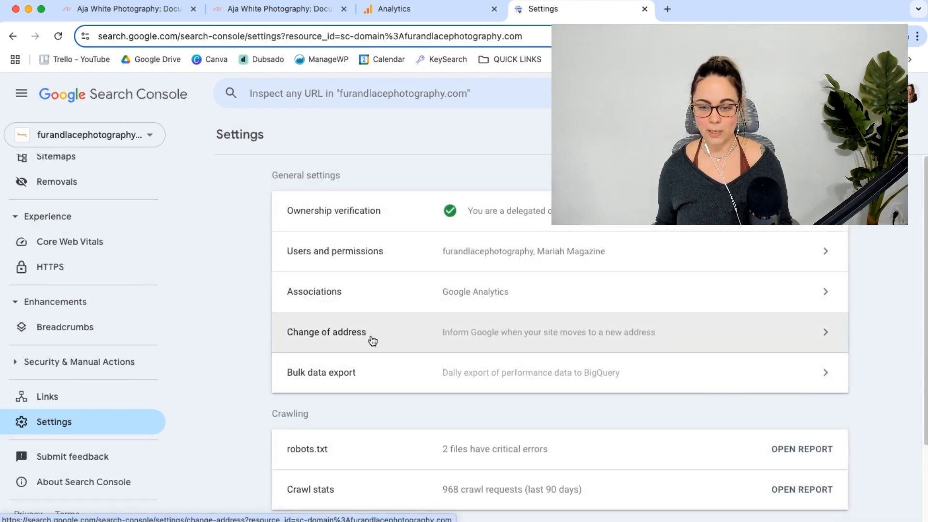
left_click(325, 332)
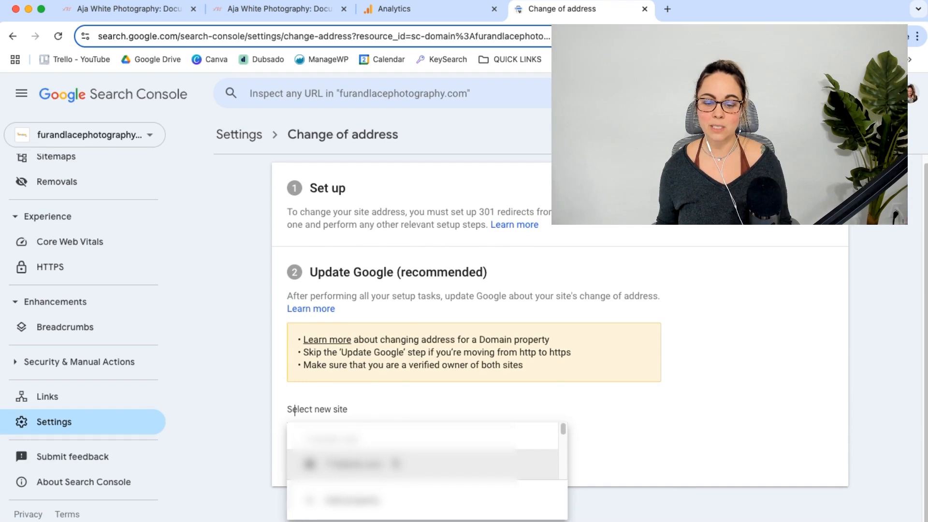
Choose ajawhitephoto.com as the new site and run Validate & Update on the move.
left_click(355, 465)
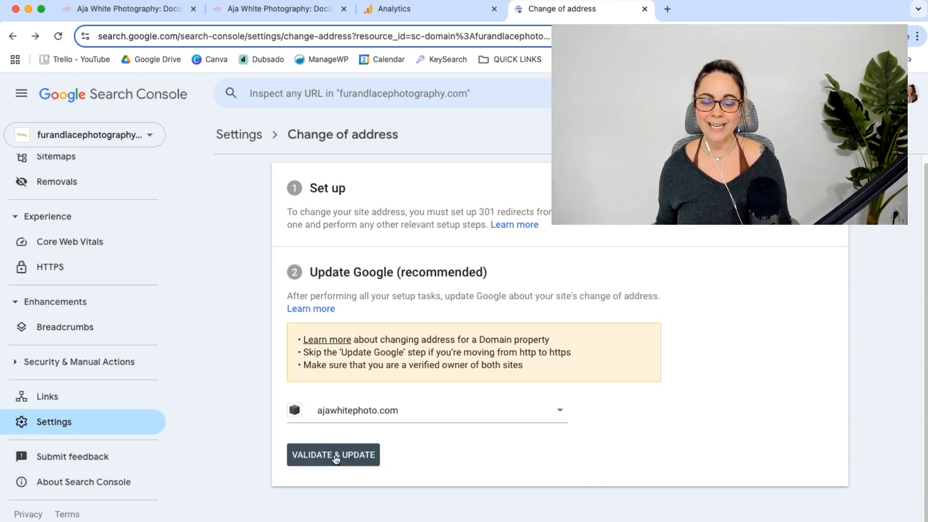
left_click(334, 455)
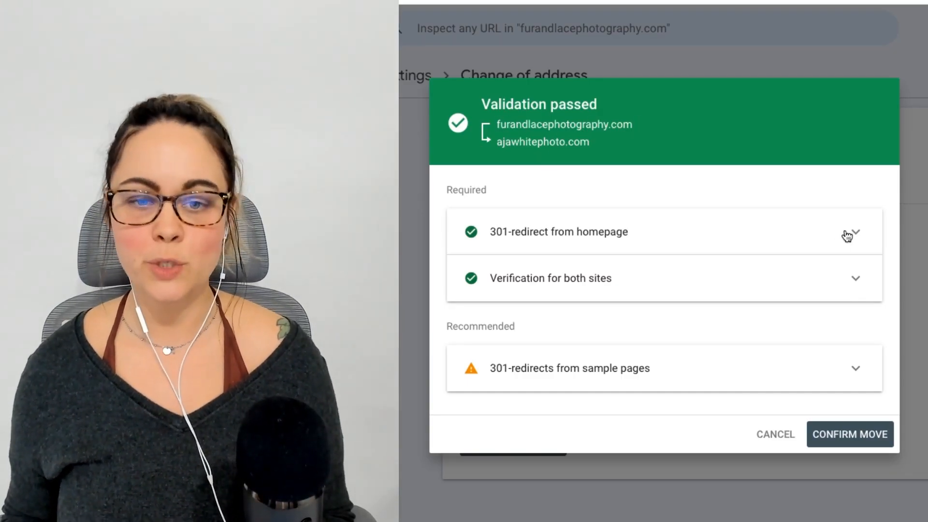
Review the redirect and verification checks and confirm the move to ajawhitephoto.com.
left_click(854, 231)
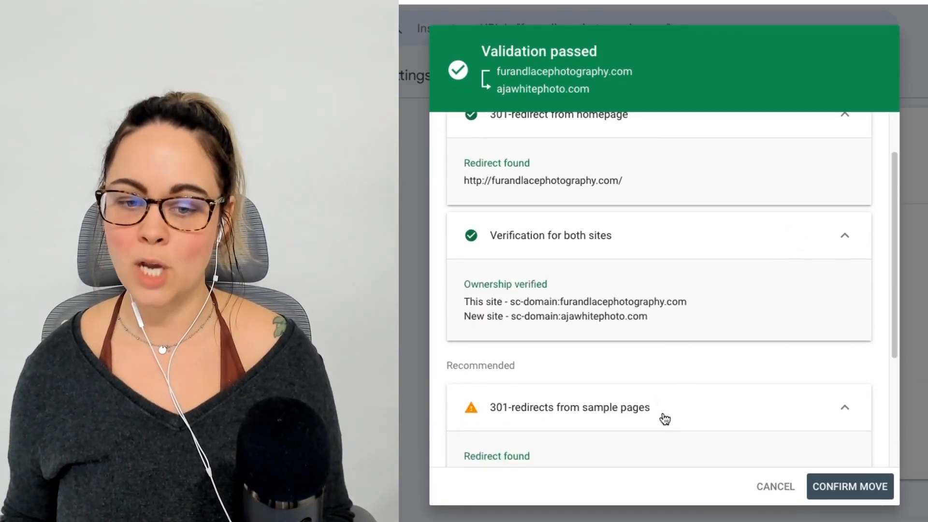
scroll("down", 3)
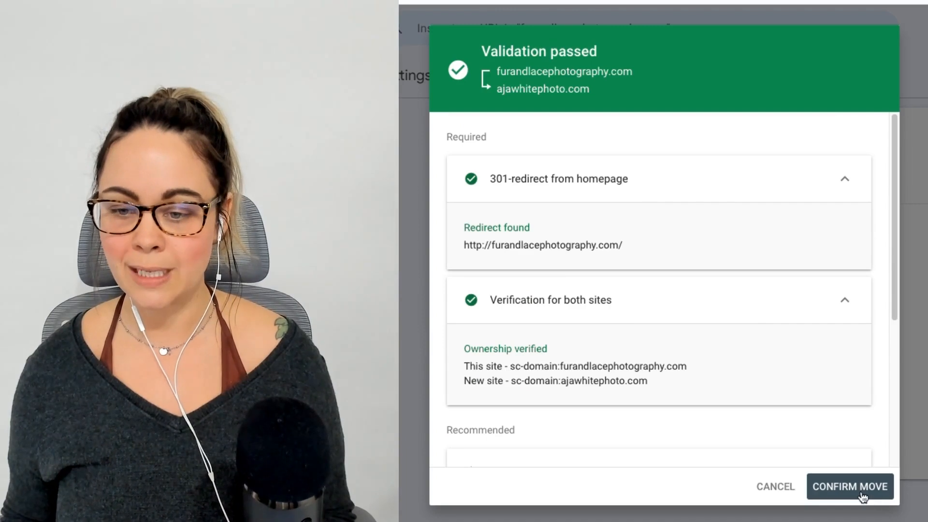
left_click(850, 486)
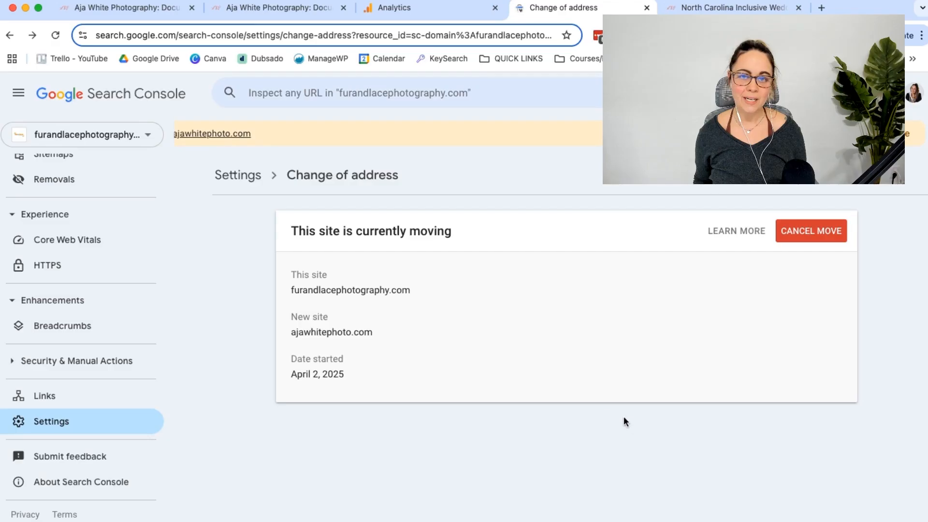
mouse_move(606, 415)
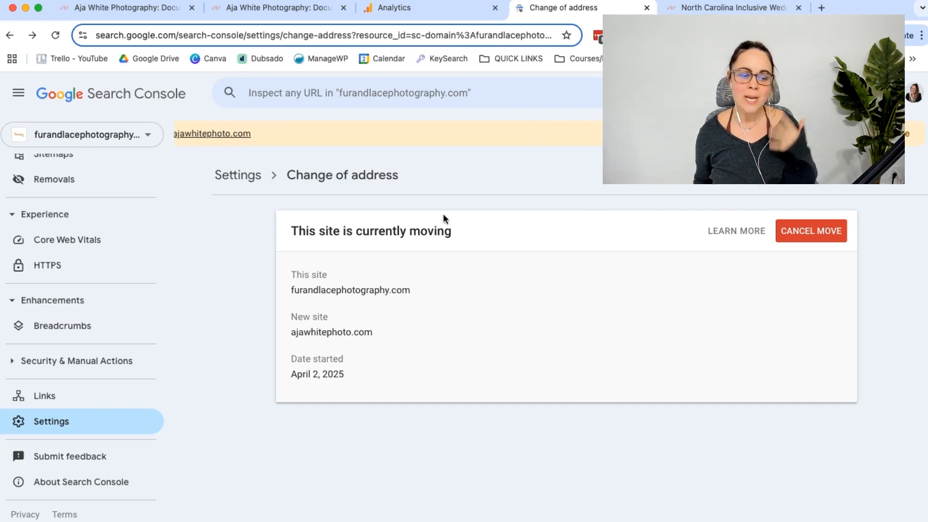
mouse_move(412, 321)
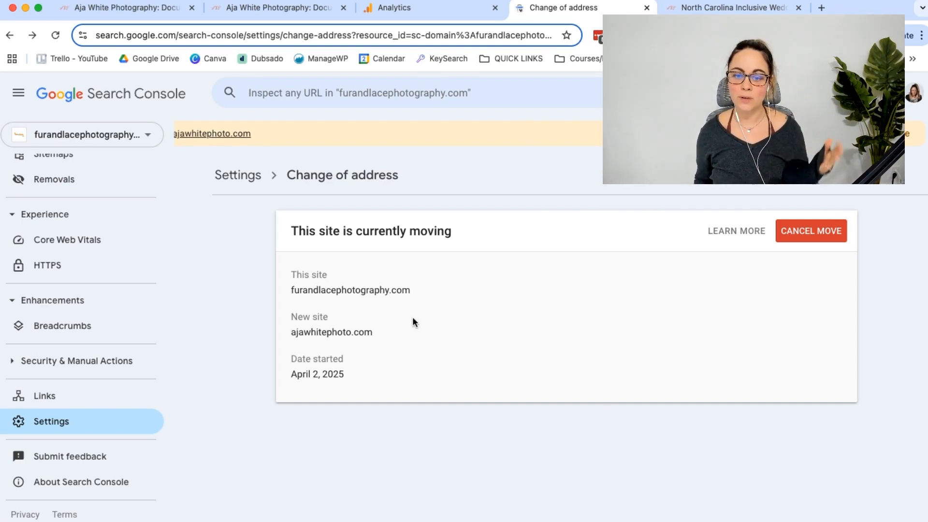
mouse_move(231, 310)
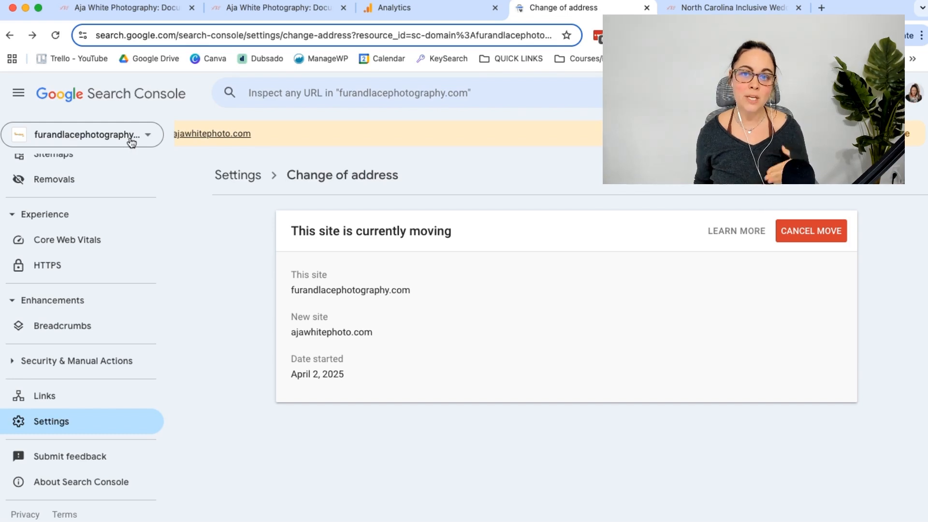
Switch from the property dropdown to the ajawhitephoto.com property.
left_click(84, 134)
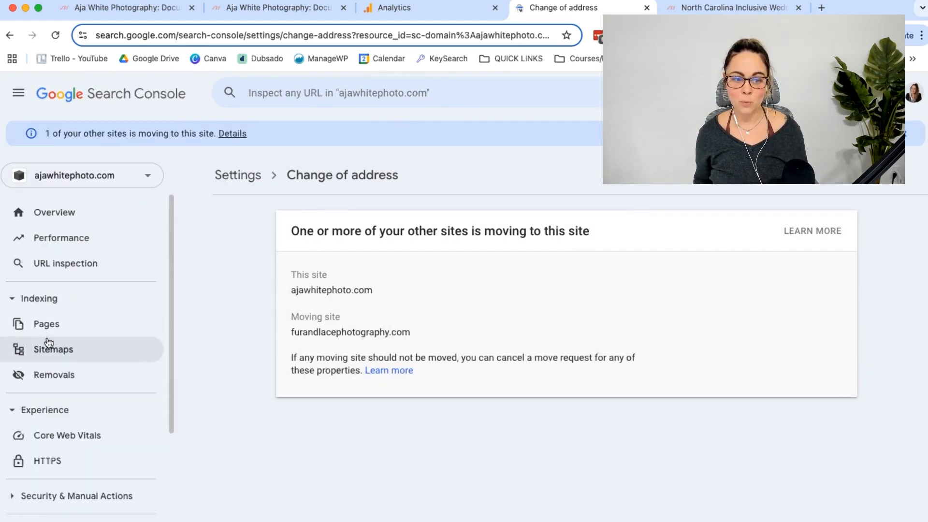
Show ajawhitephoto.com's Sitemaps page listing the Apr 1, 2025 sitemap with 38 discovered pages.
left_click(53, 349)
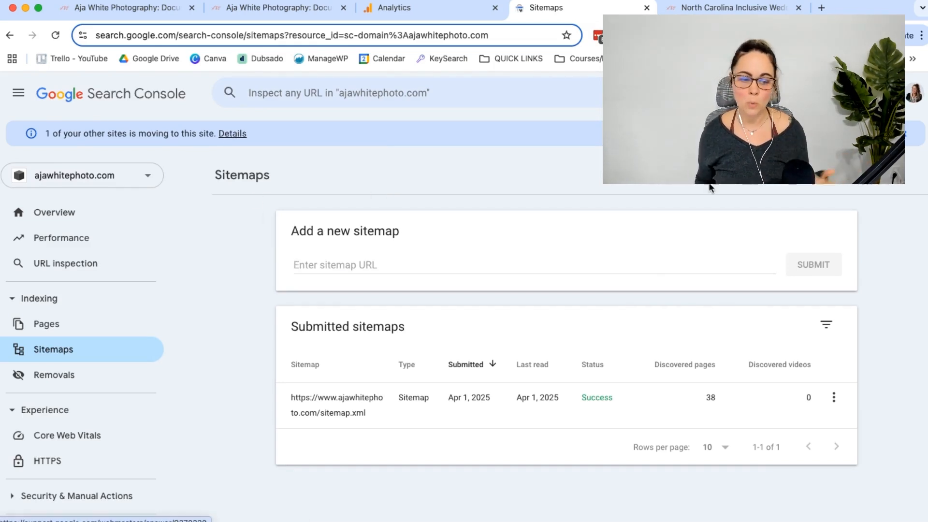
mouse_move(663, 200)
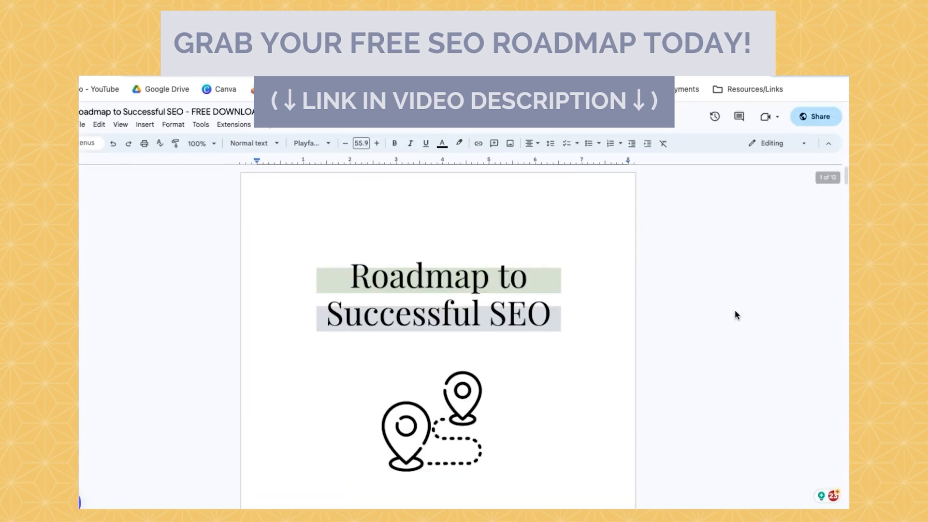
scroll("down", 3)
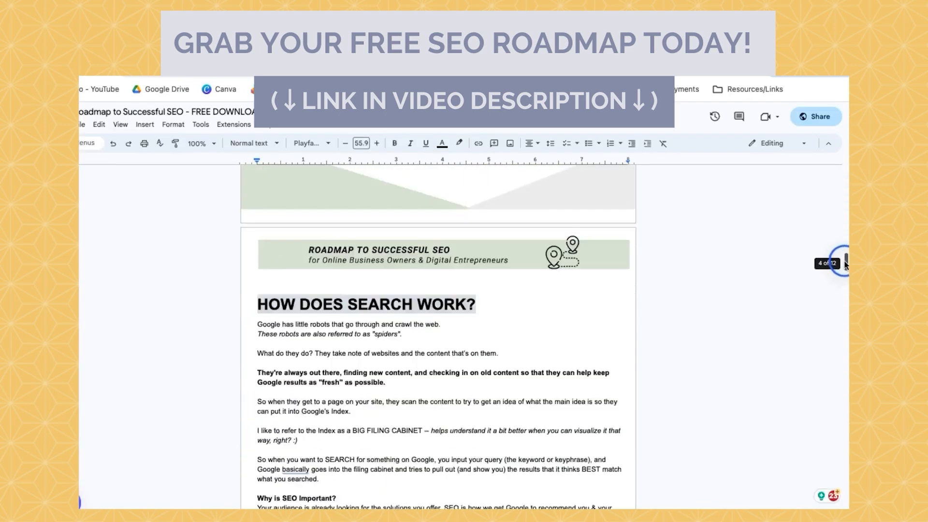